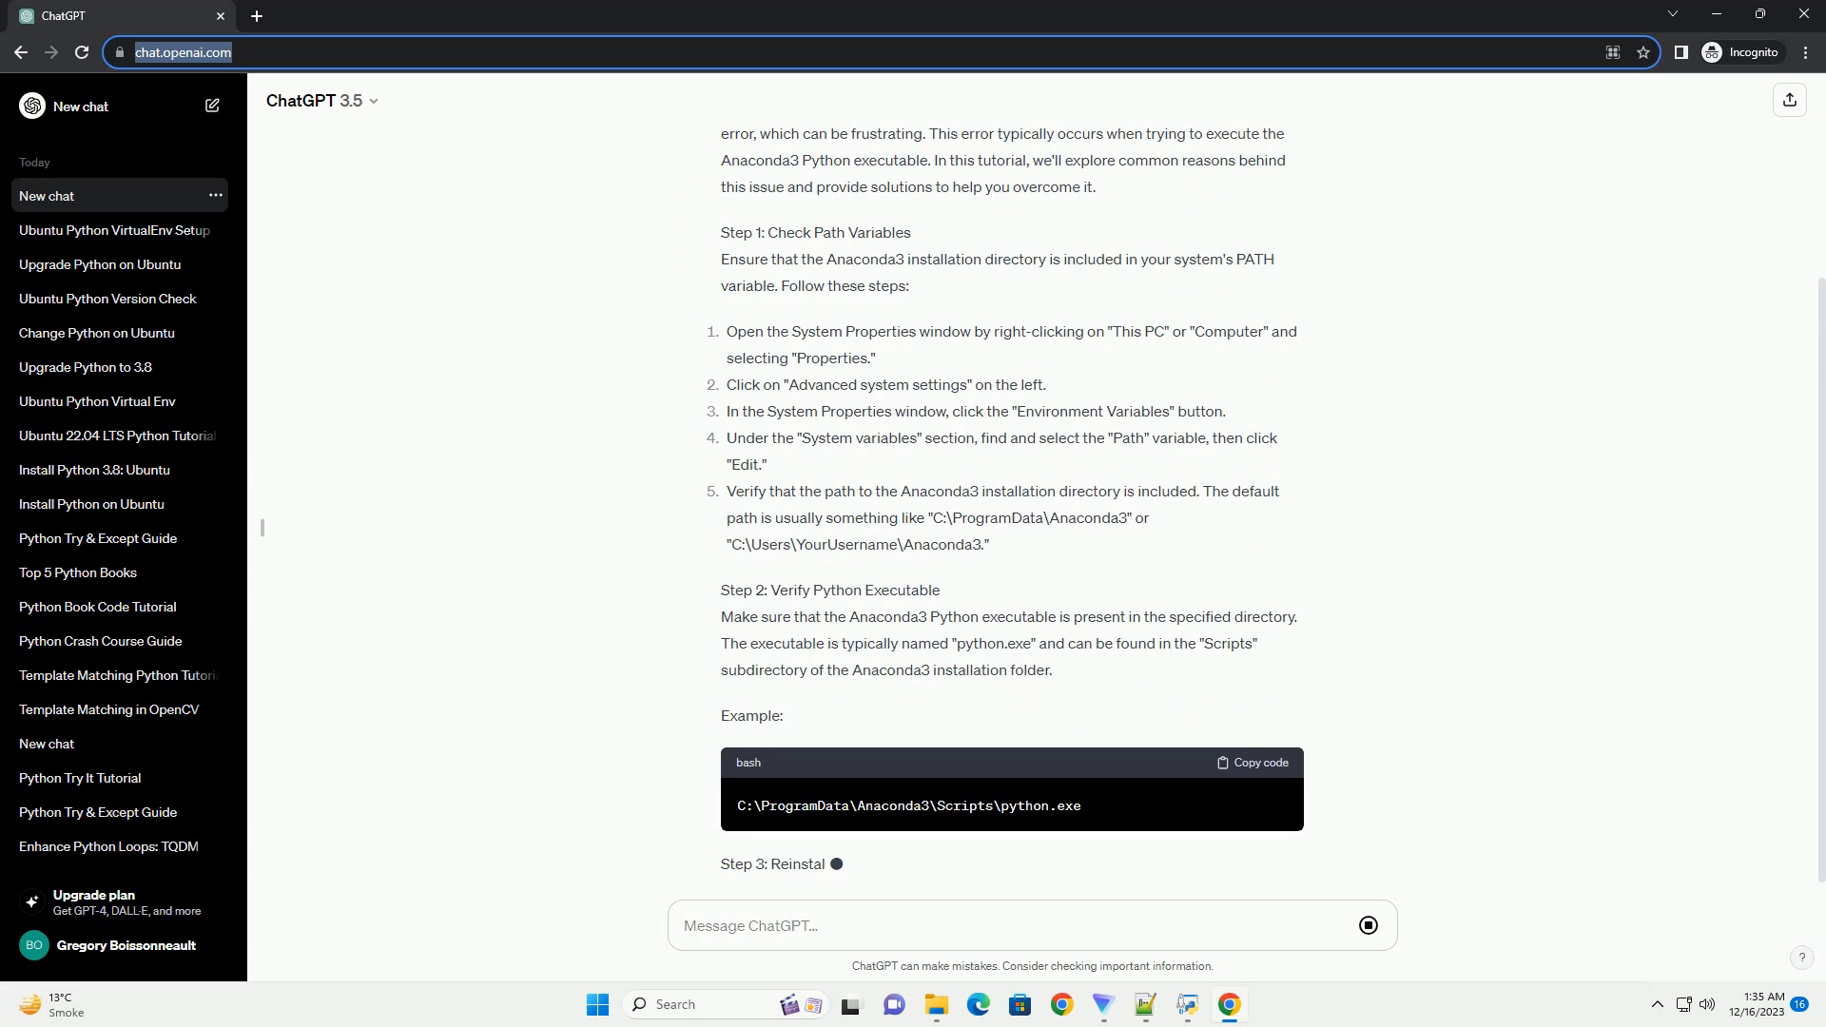
{"action": "scroll", "scroll_direction": "down", "scroll_amount": 3}
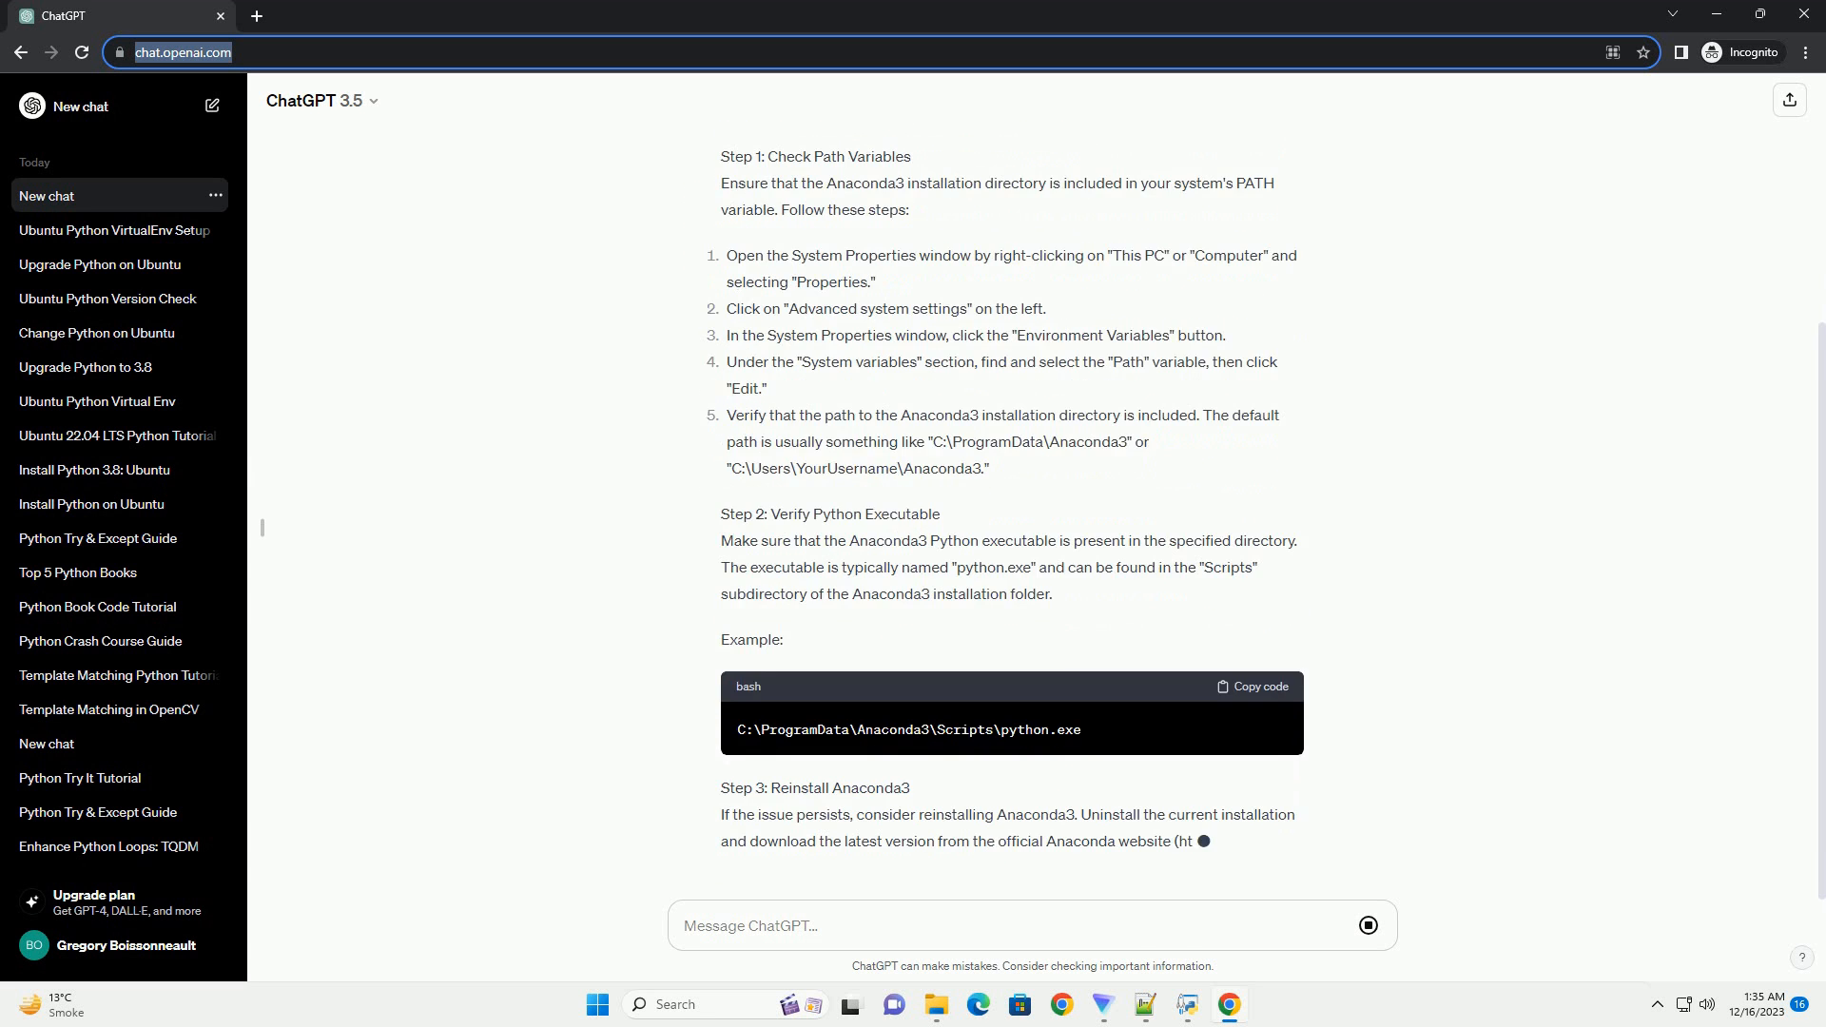
{"action": "scroll", "scroll_direction": "down", "scroll_amount": 3}
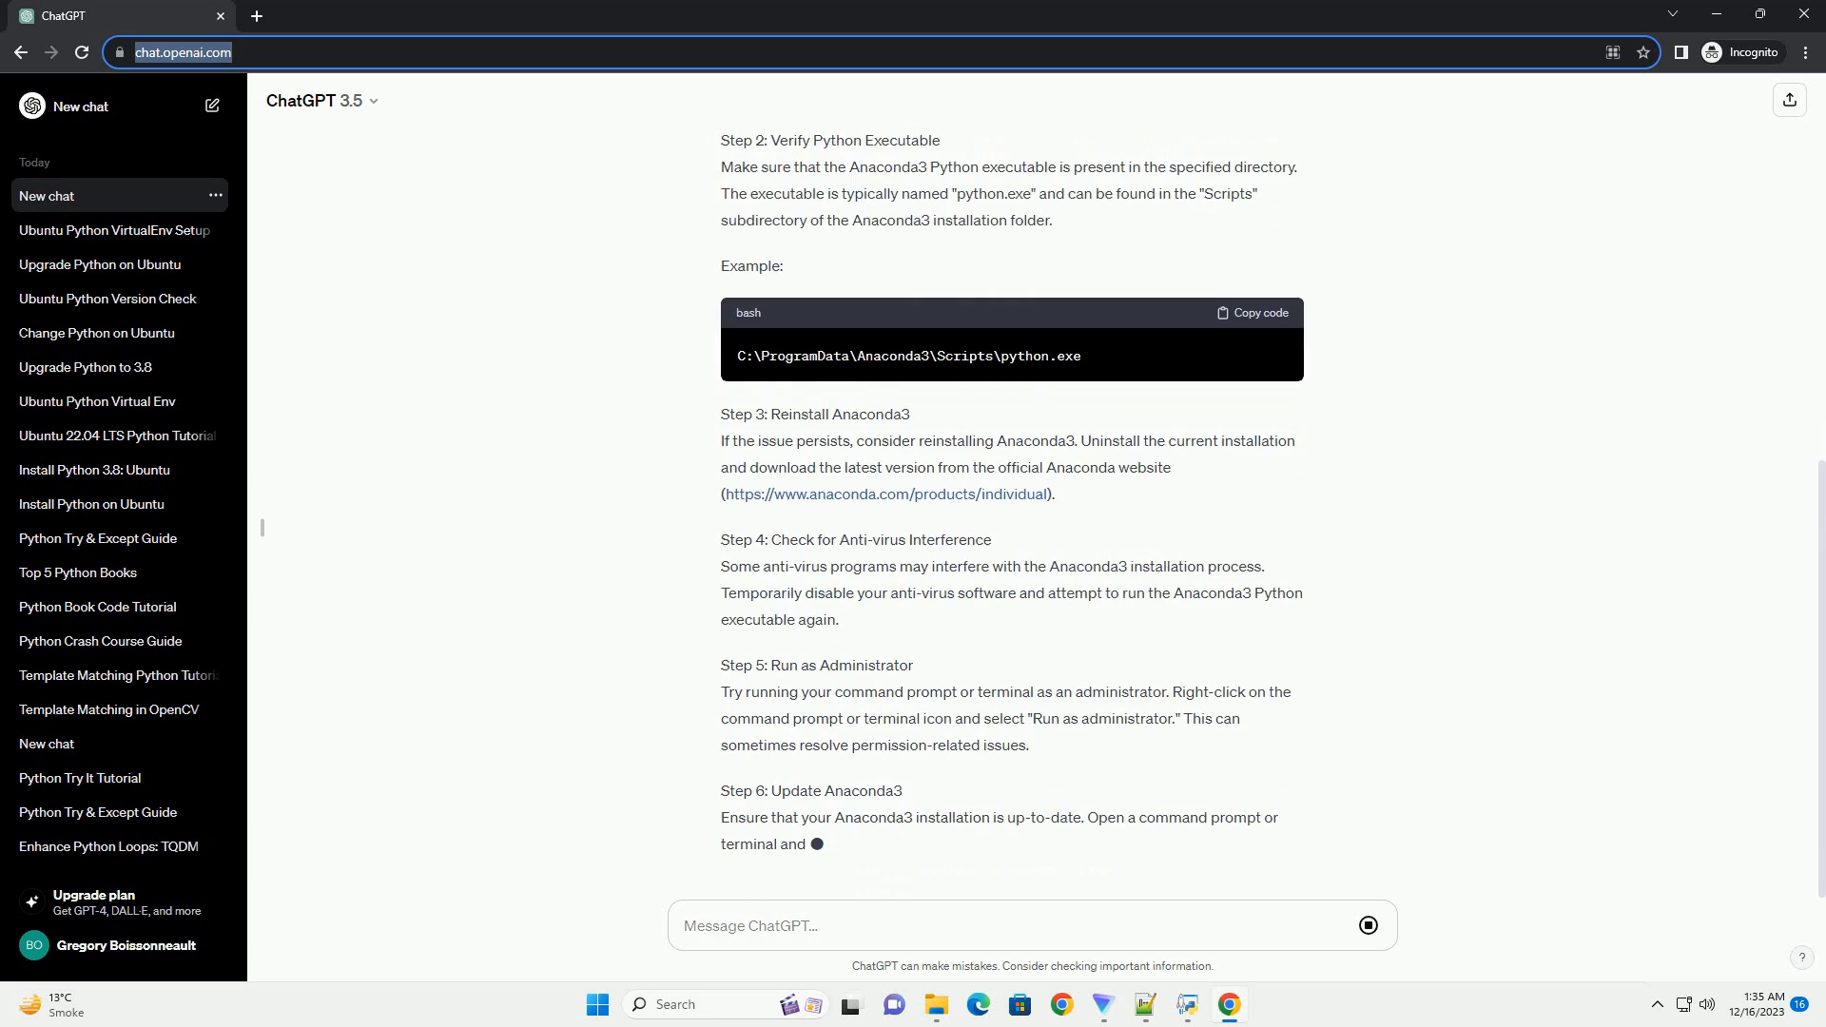
{"action": "scroll", "scroll_direction": "down", "scroll_amount": 3}
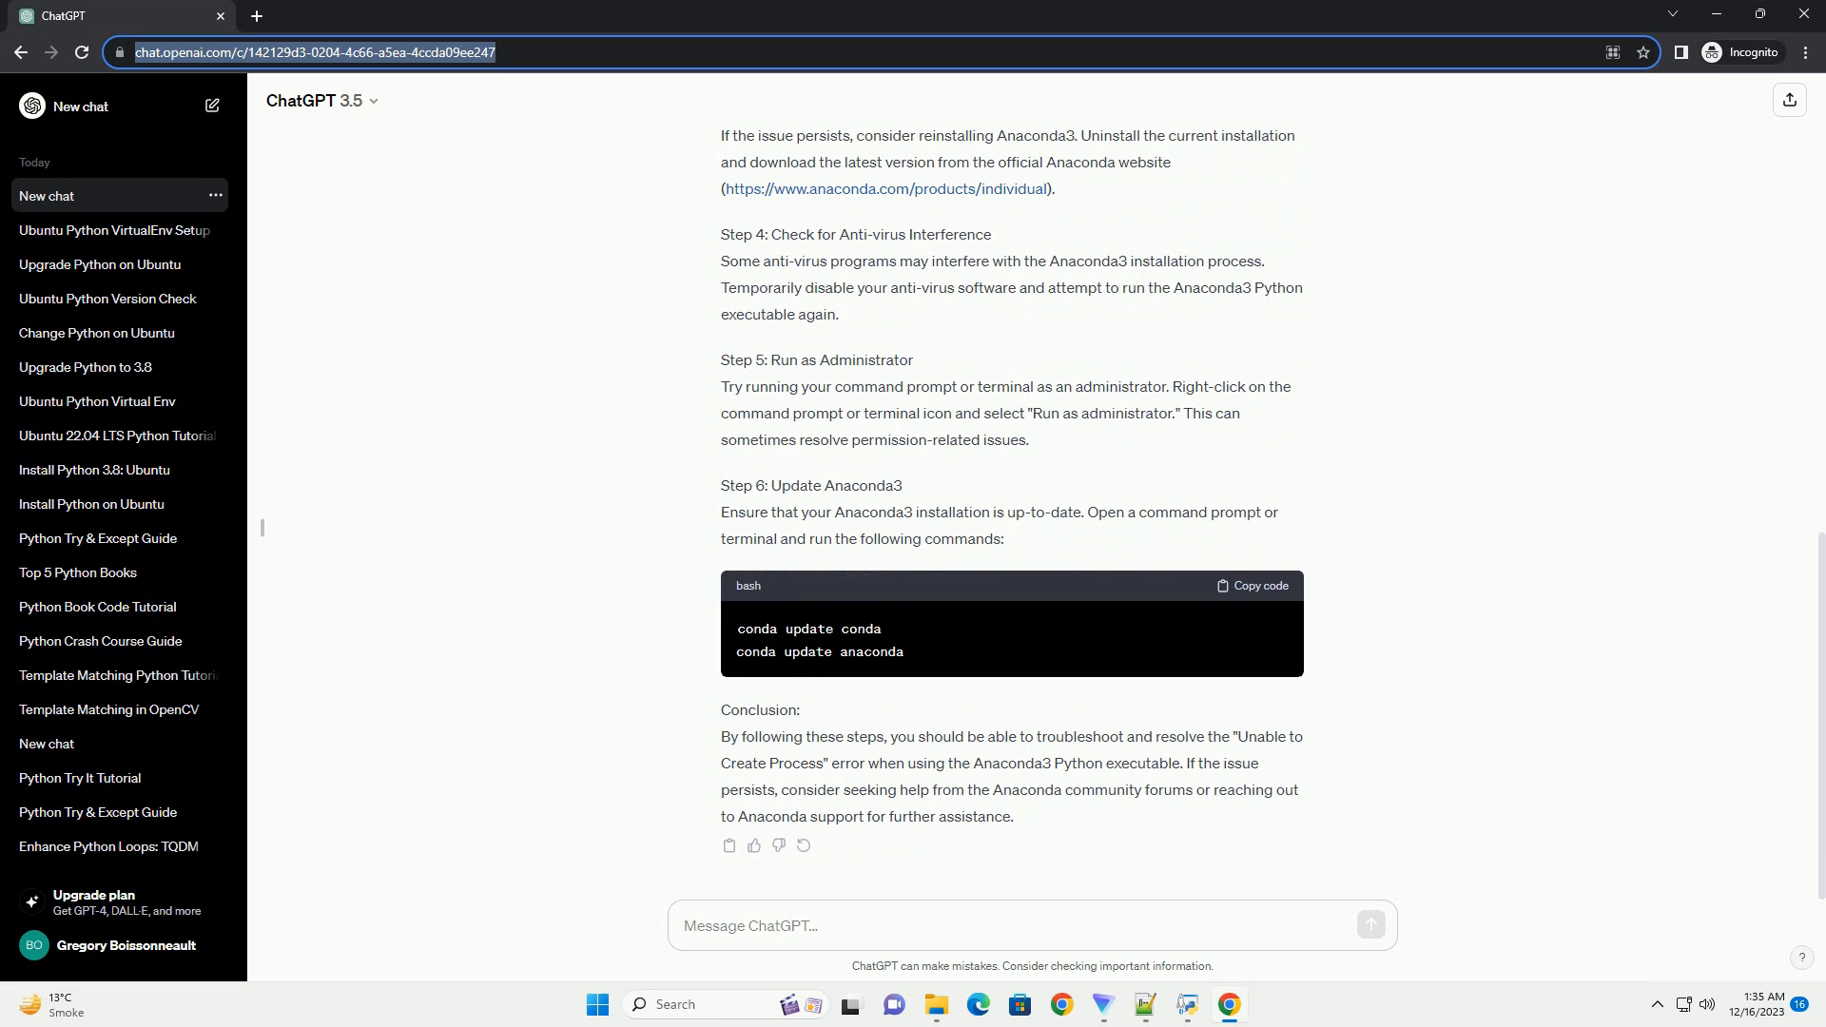
{"action": "type", "text": "An"}
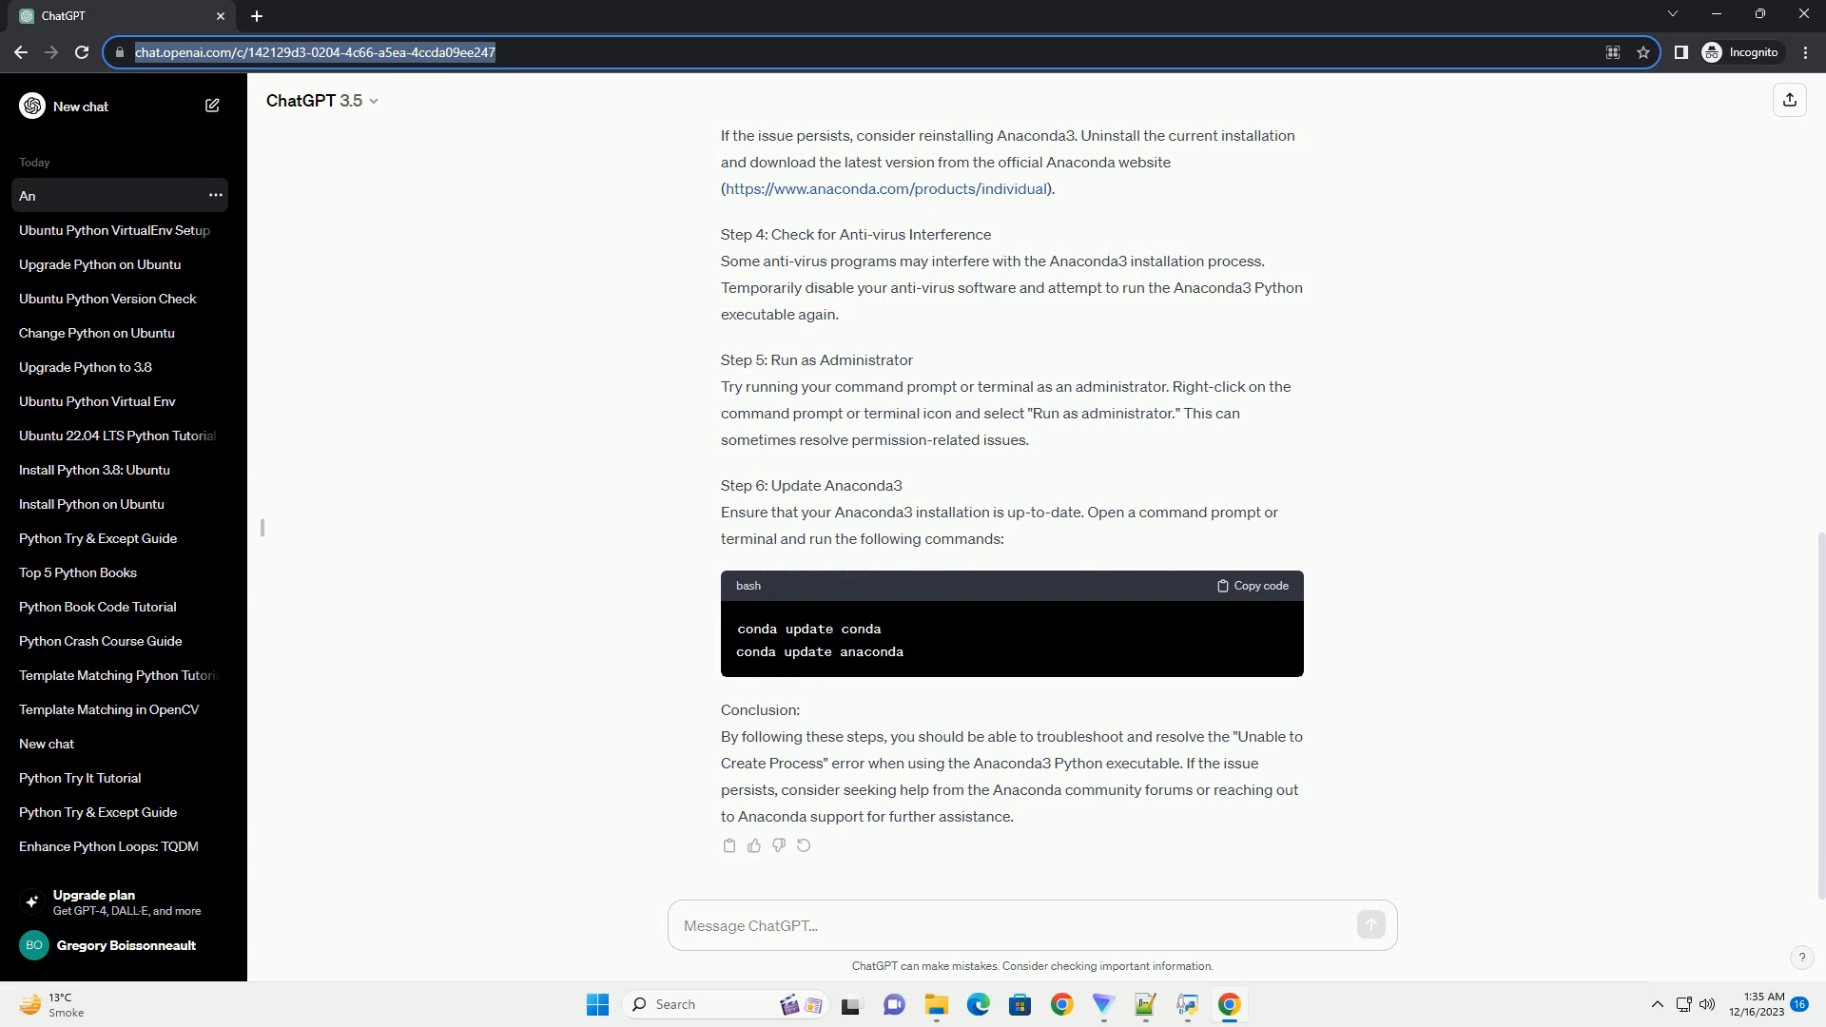